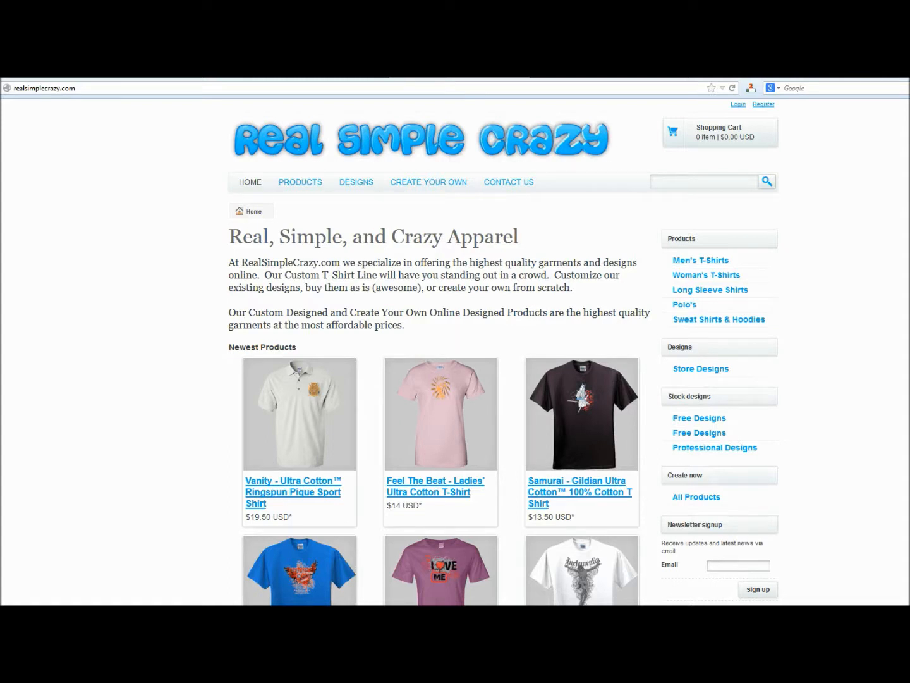
Append /sitemap.xml to the store's address to check its sitemap.
click(44, 88)
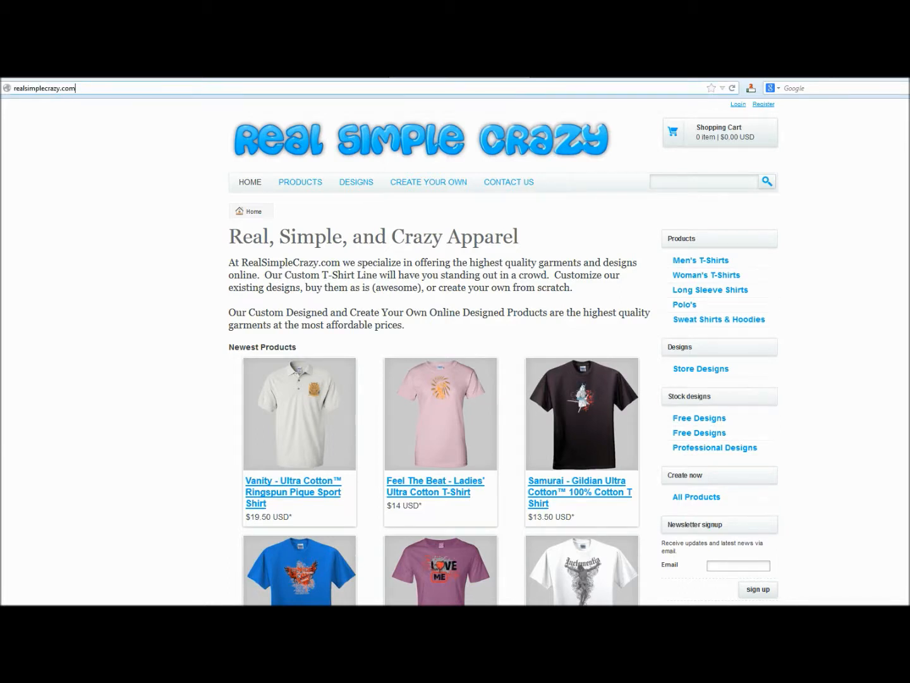
text(/sitemap.xml)
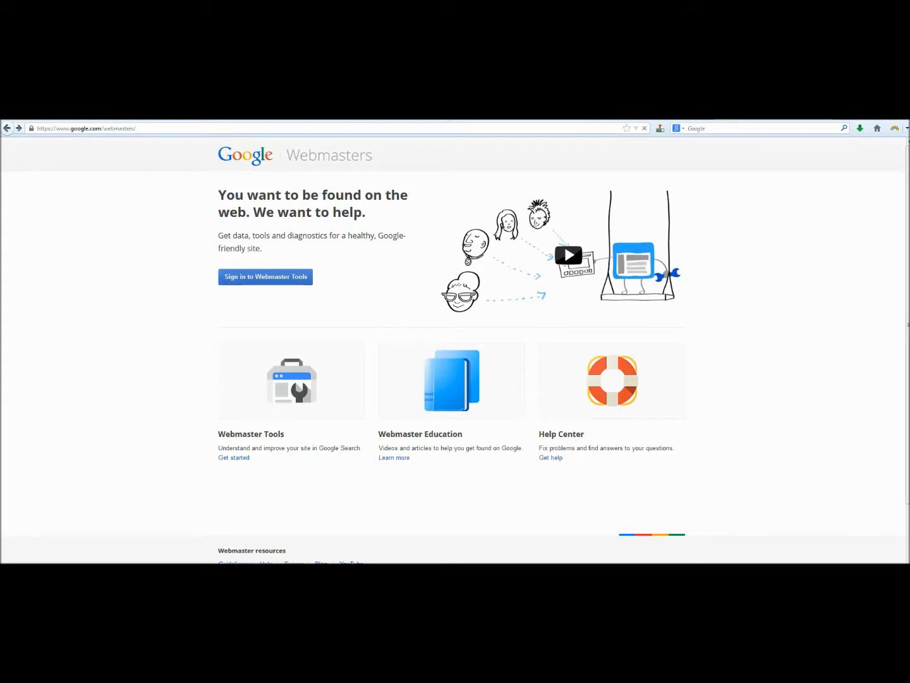
Sign in and add realsimplecrazy.com/ as a new site.
click(265, 277)
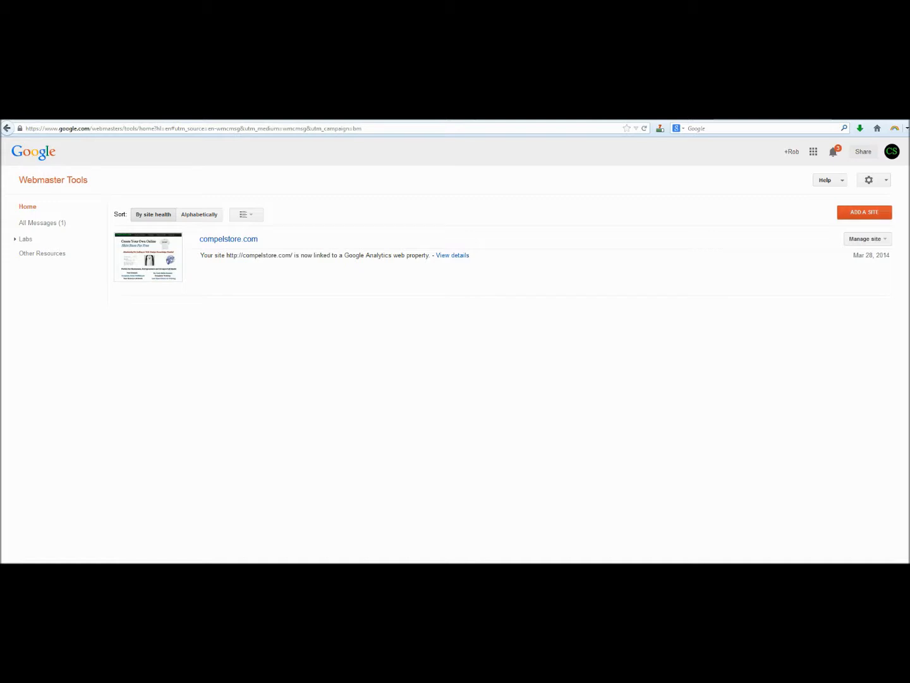
click(864, 212)
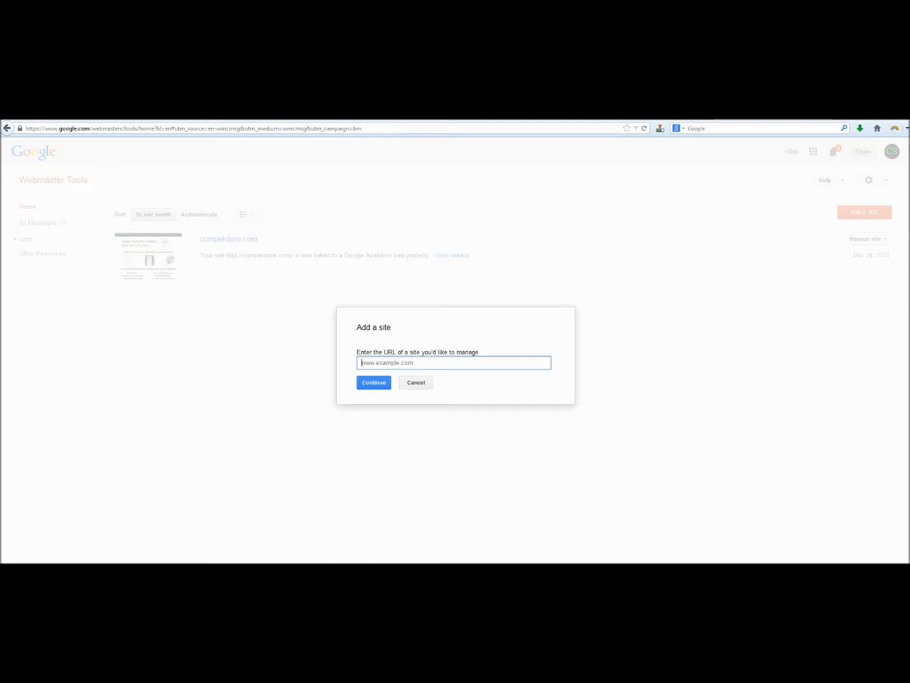
text(realsimplecrazy.com/)
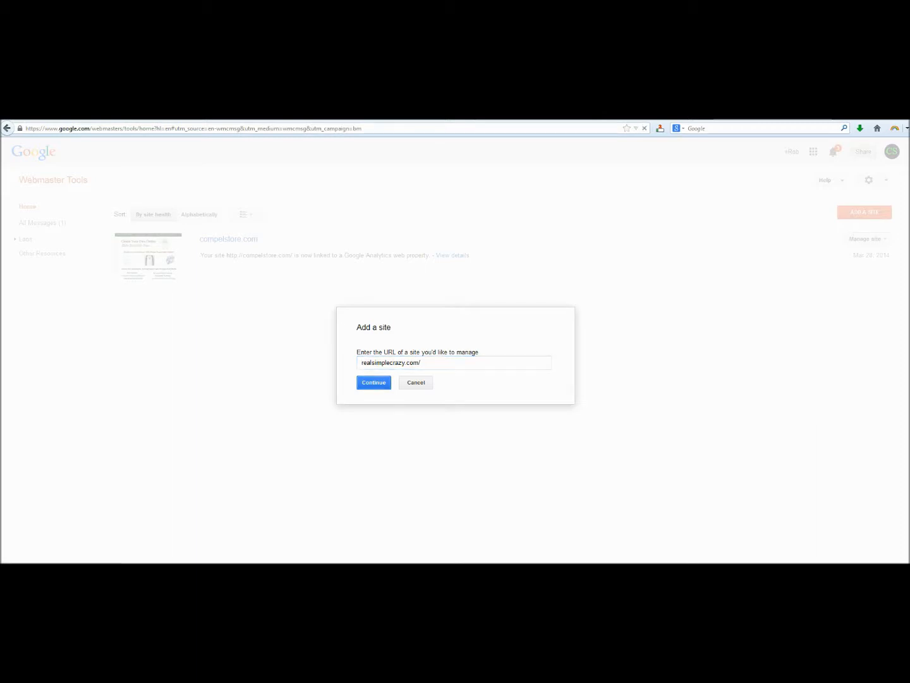
click(373, 383)
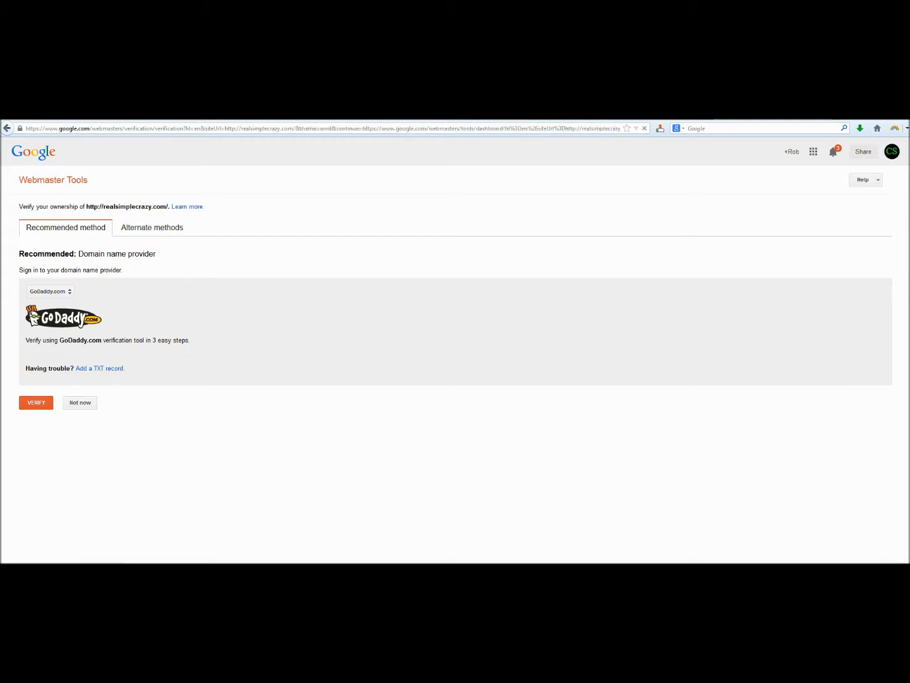
Compare verification methods and browse the domain name provider list to verify ownership.
click(151, 228)
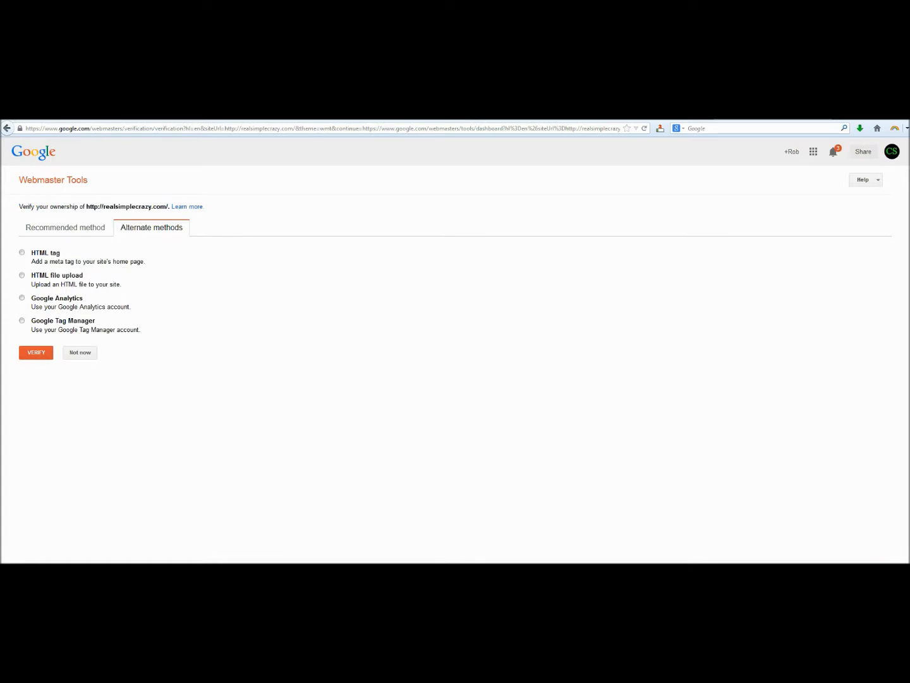
click(65, 228)
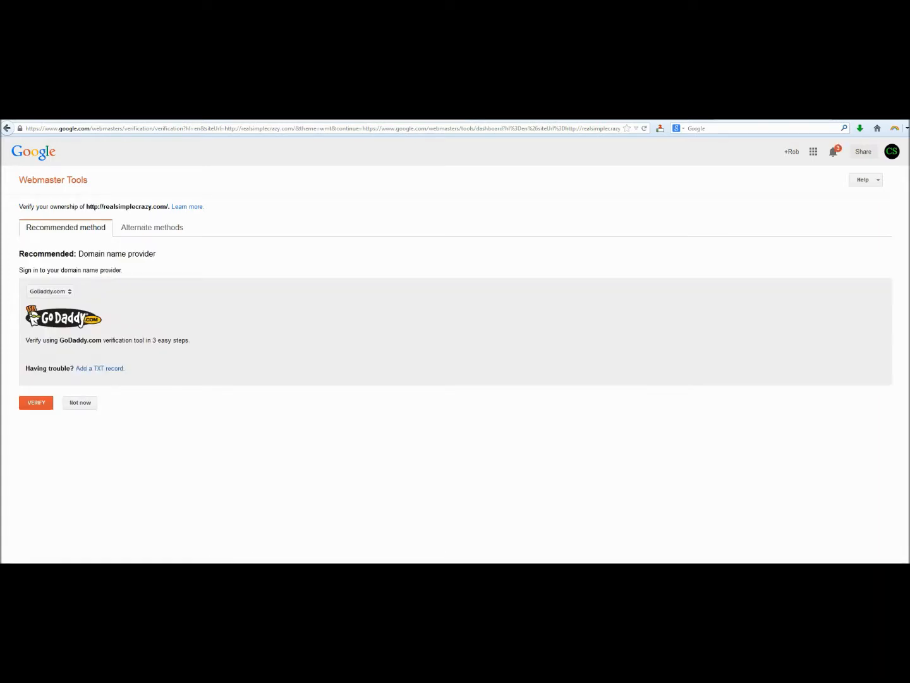
click(50, 291)
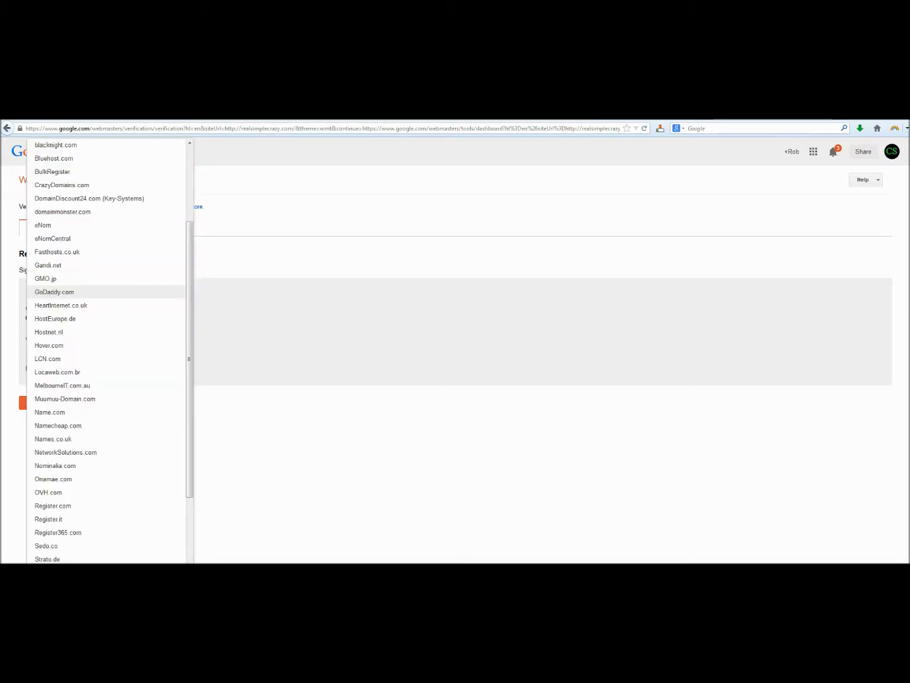
scroll(down, 3)
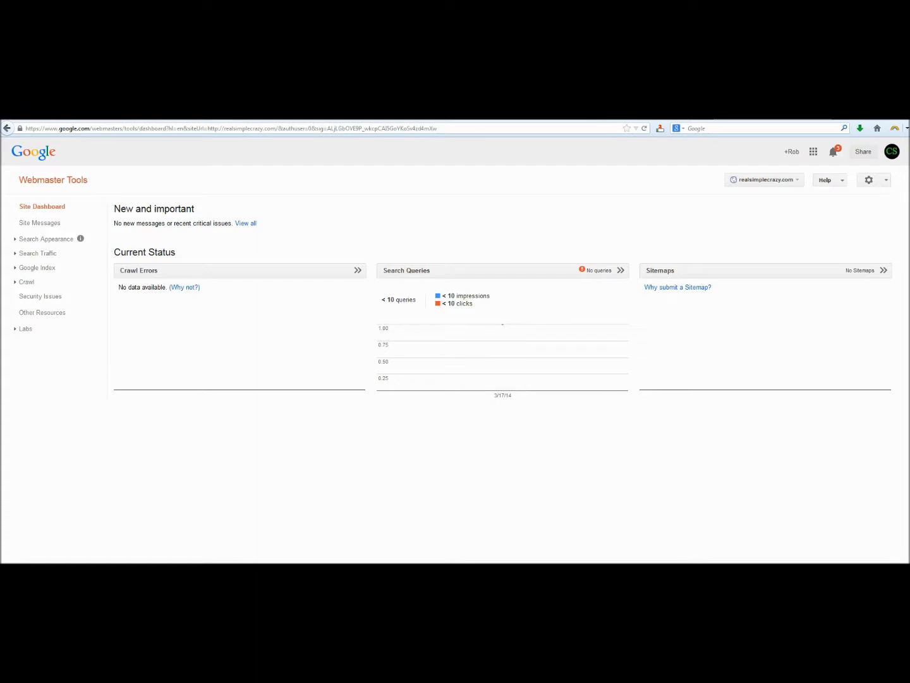
Test sitemap.xml from the Crawl > Sitemaps page.
click(28, 282)
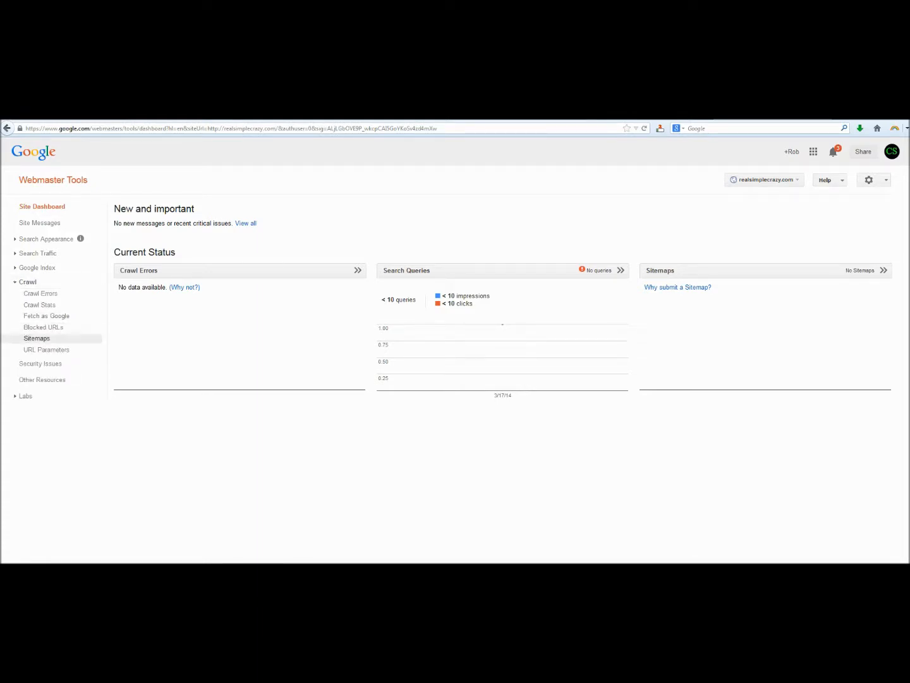
click(36, 338)
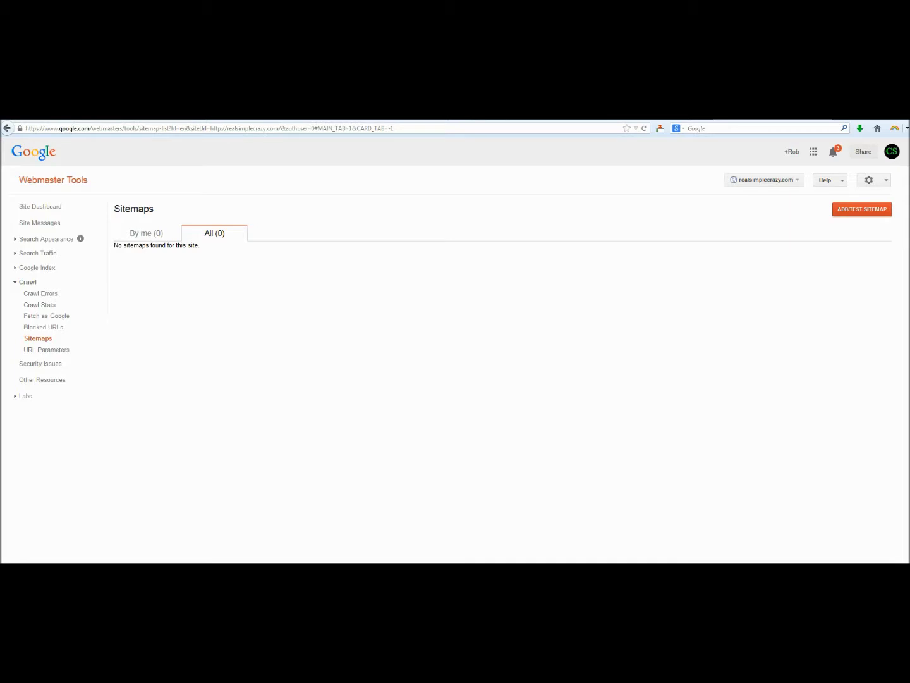
click(862, 209)
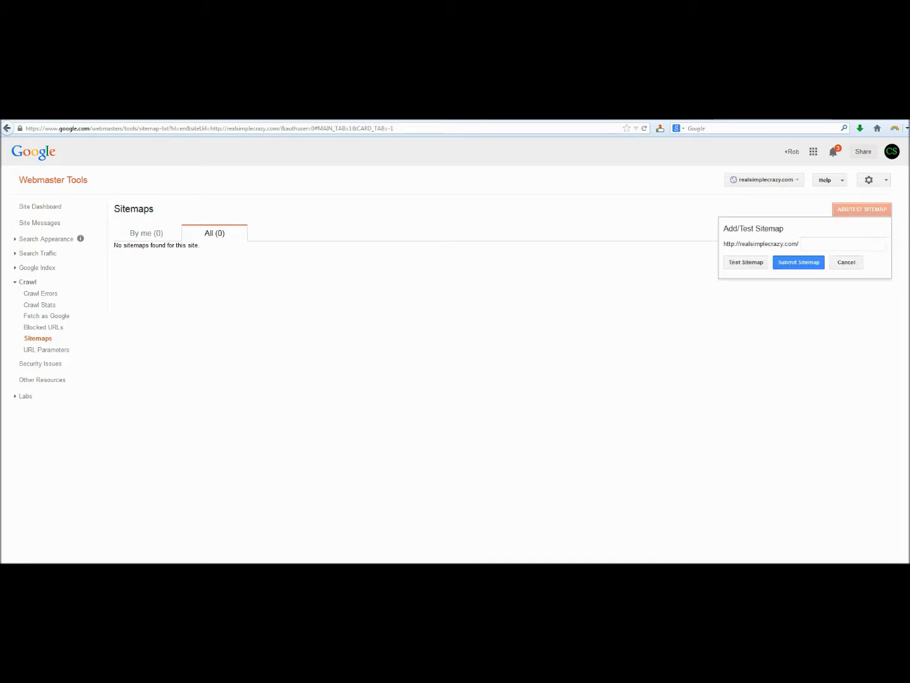
click(844, 243)
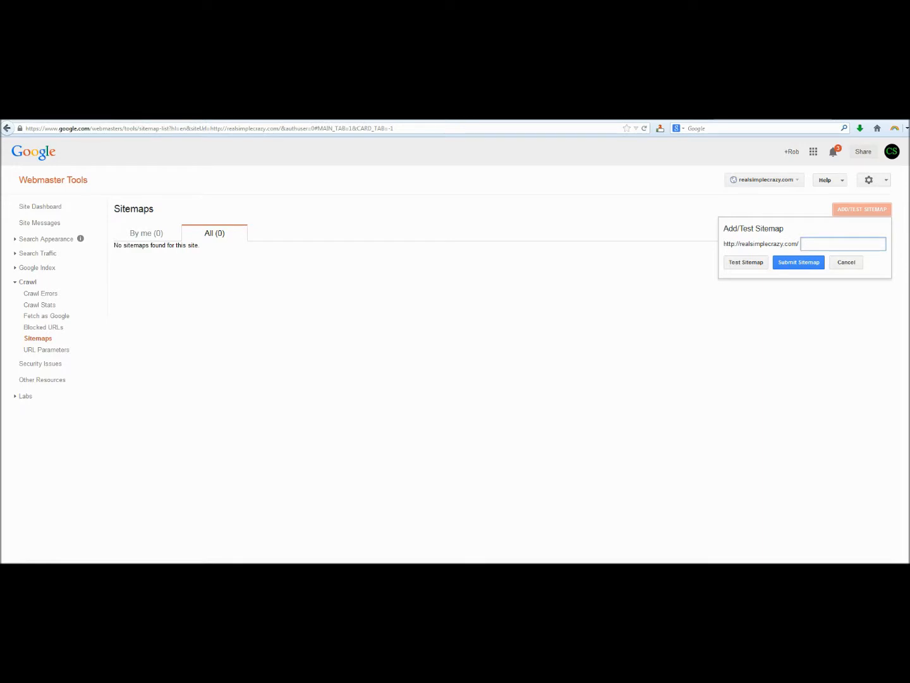
text(sitemap.xml)
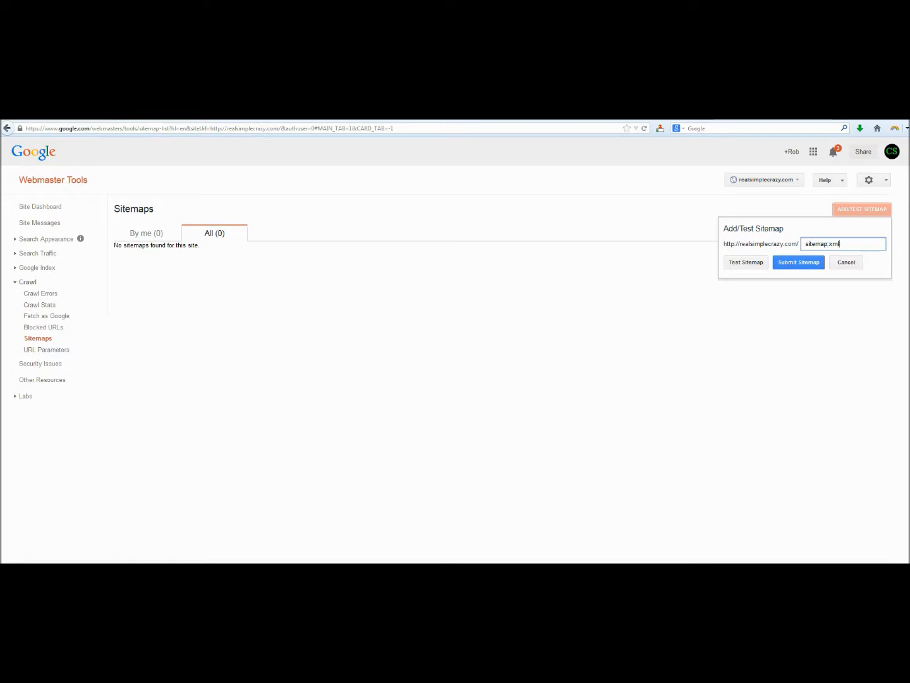
click(746, 262)
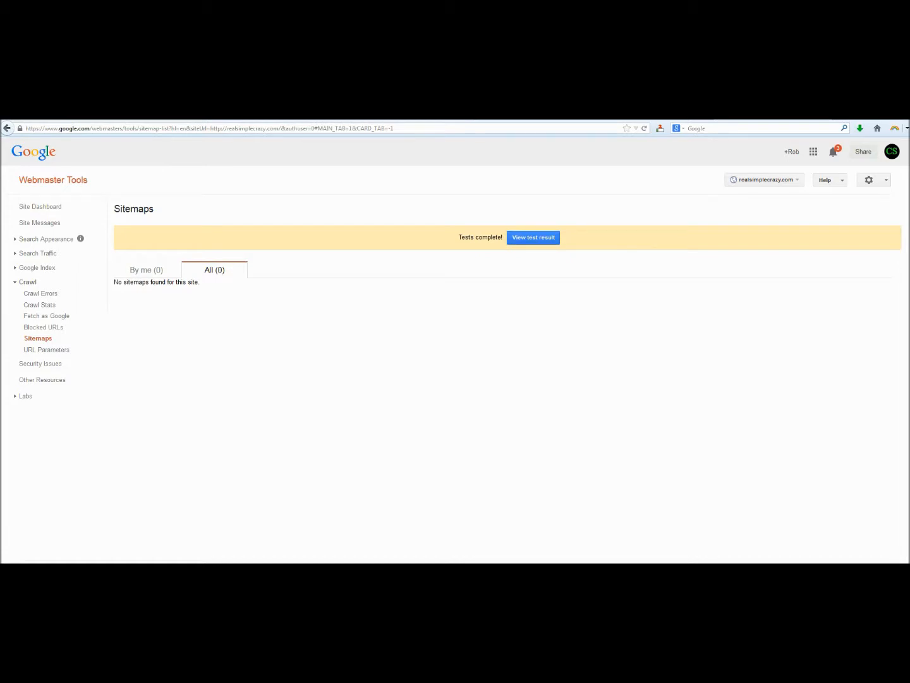
Review the test results (130 pages, no errors), then submit sitemap.xml.
click(533, 237)
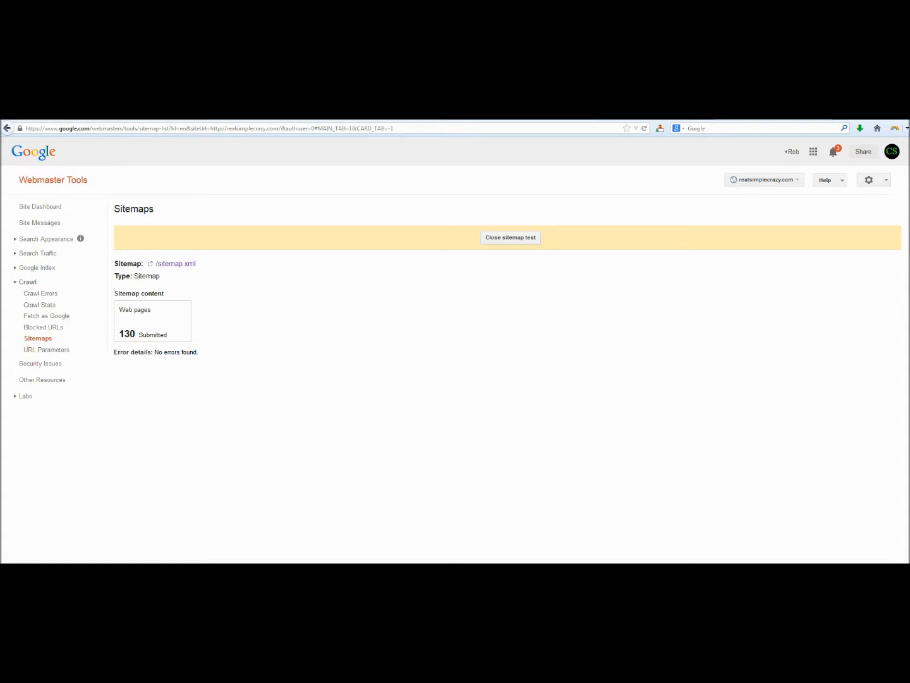
click(510, 237)
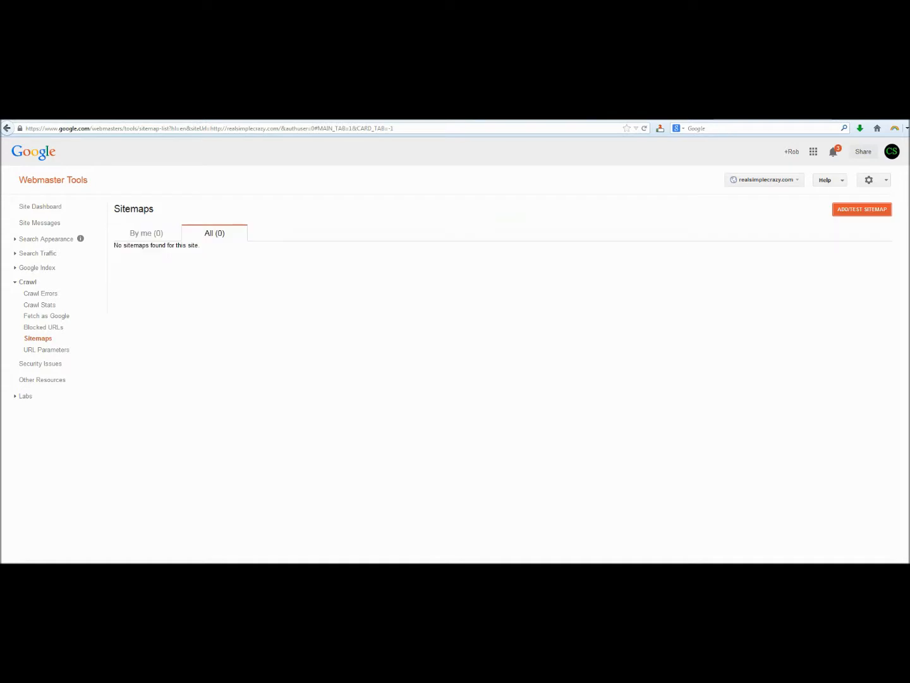
click(861, 210)
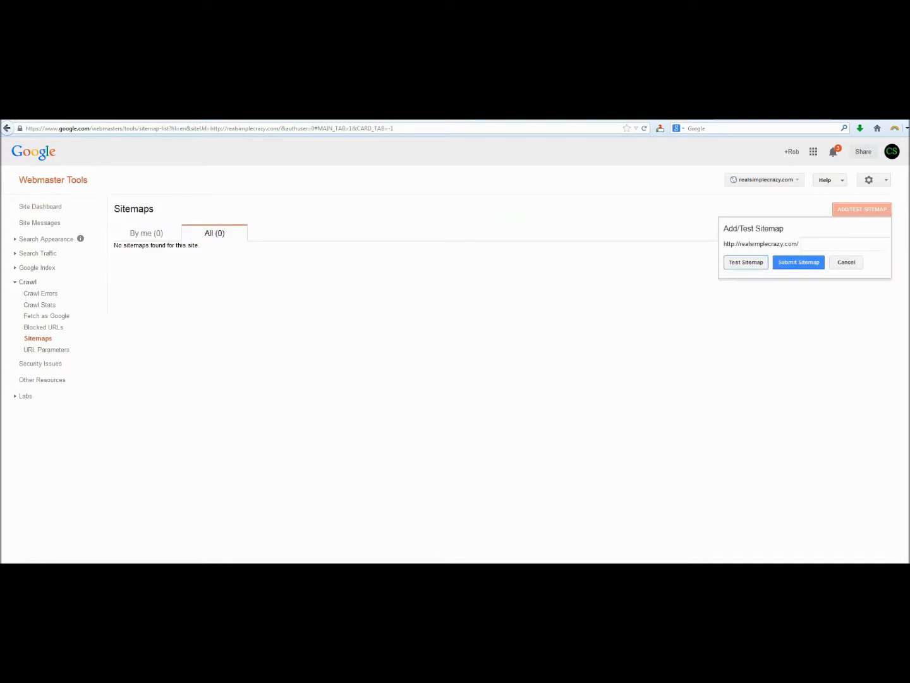
click(843, 244)
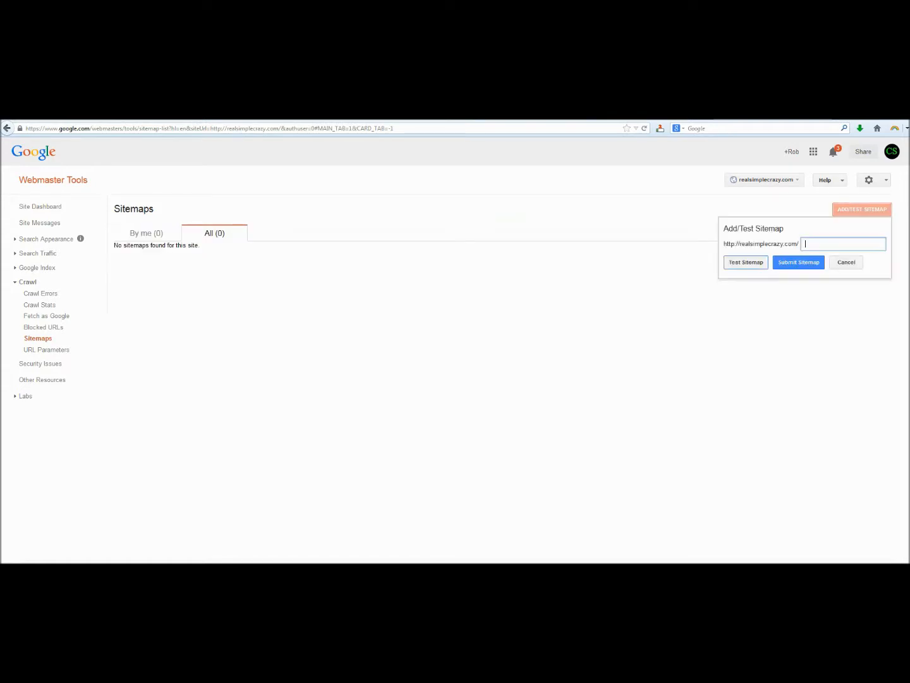
text(sitemap.xml)
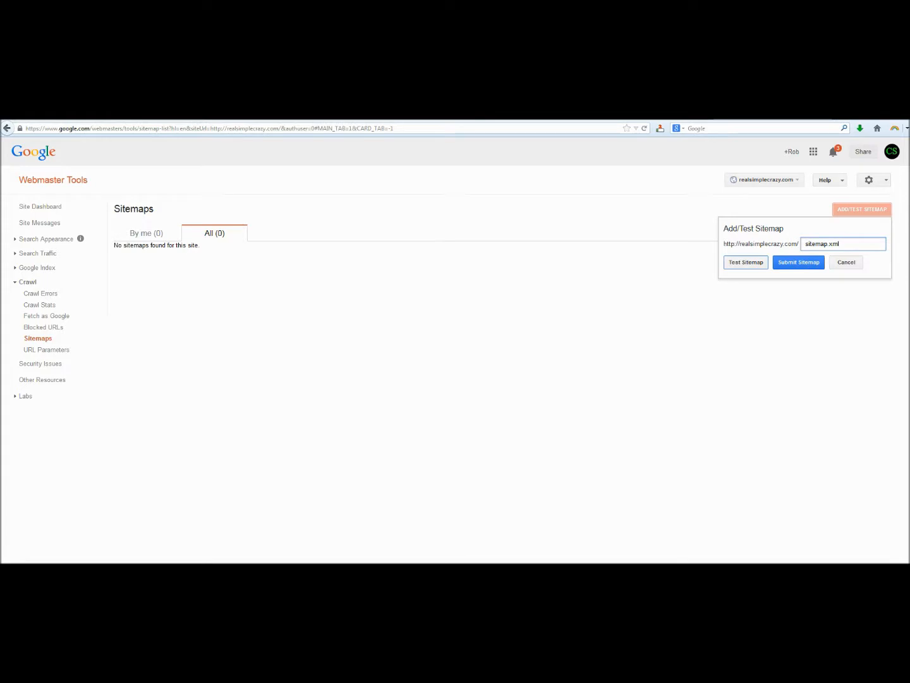
click(798, 261)
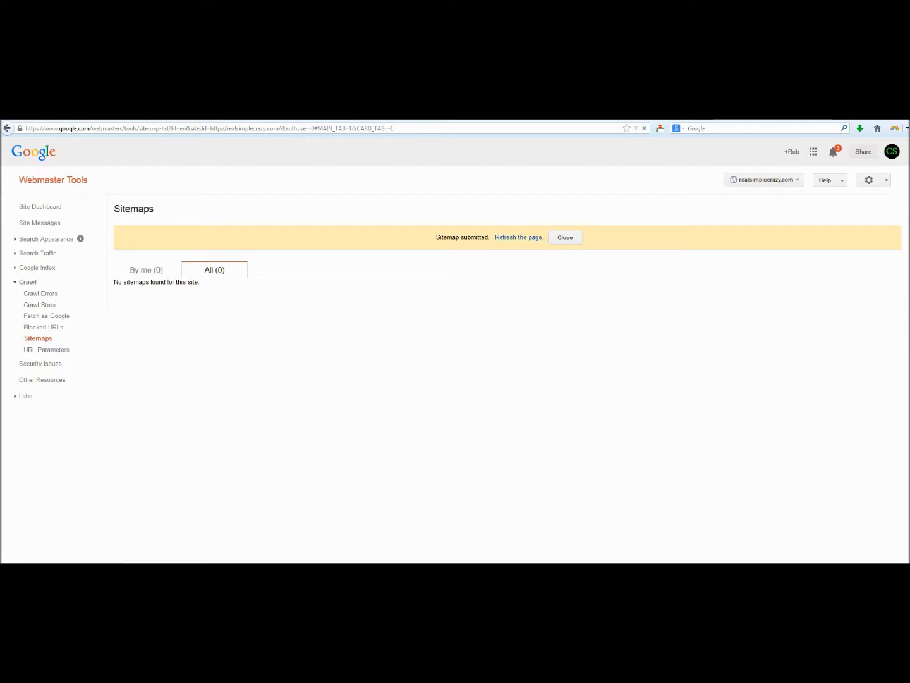
Close the sitemap submission notice before heading to Bing Webmaster Tools.
click(519, 237)
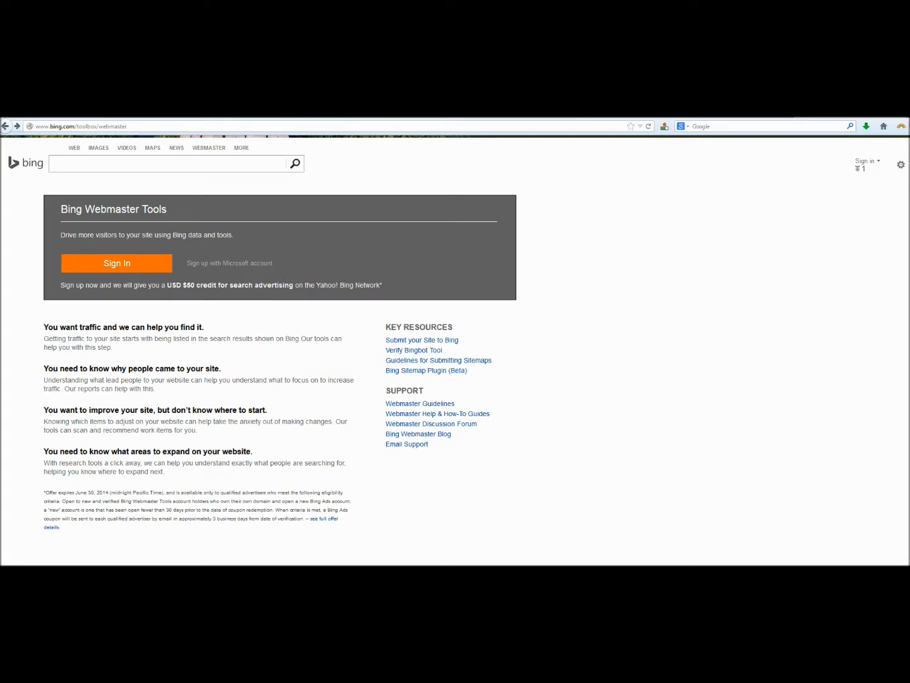
Sign in to Bing Webmaster Tools to reach the Add a Site form.
click(117, 263)
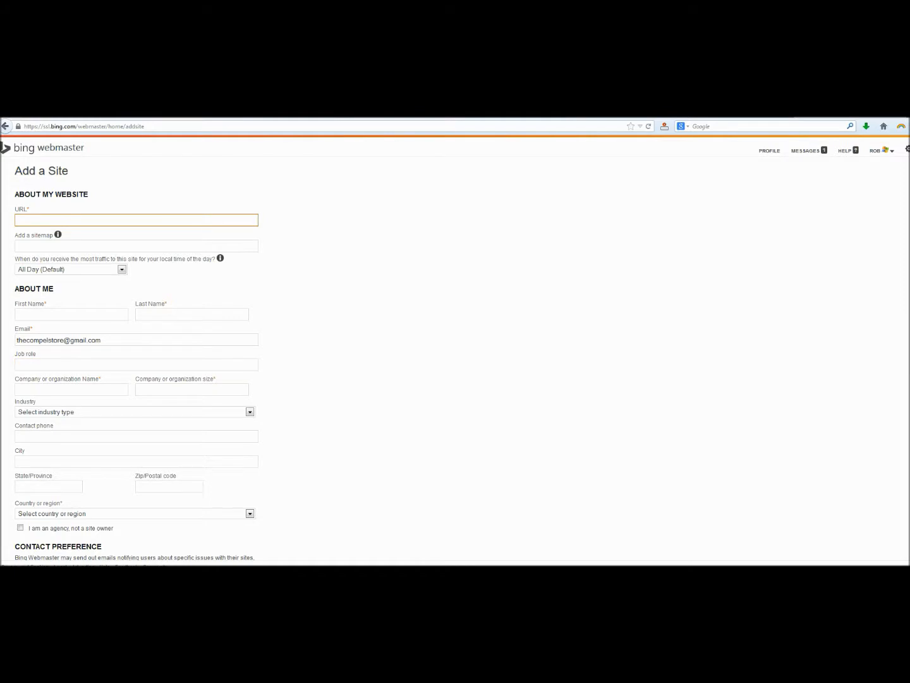
click(136, 246)
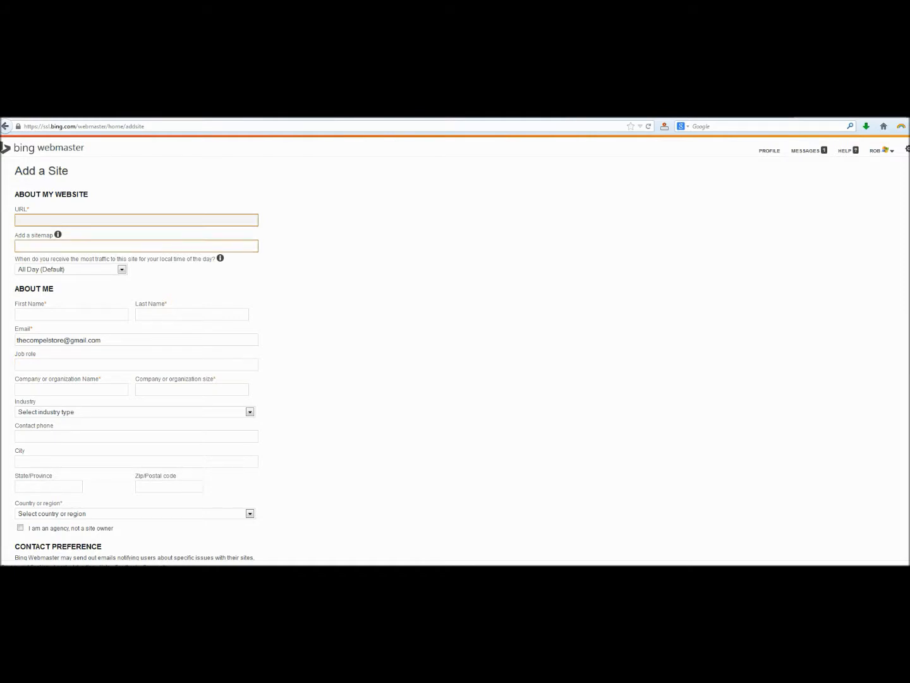
click(136, 246)
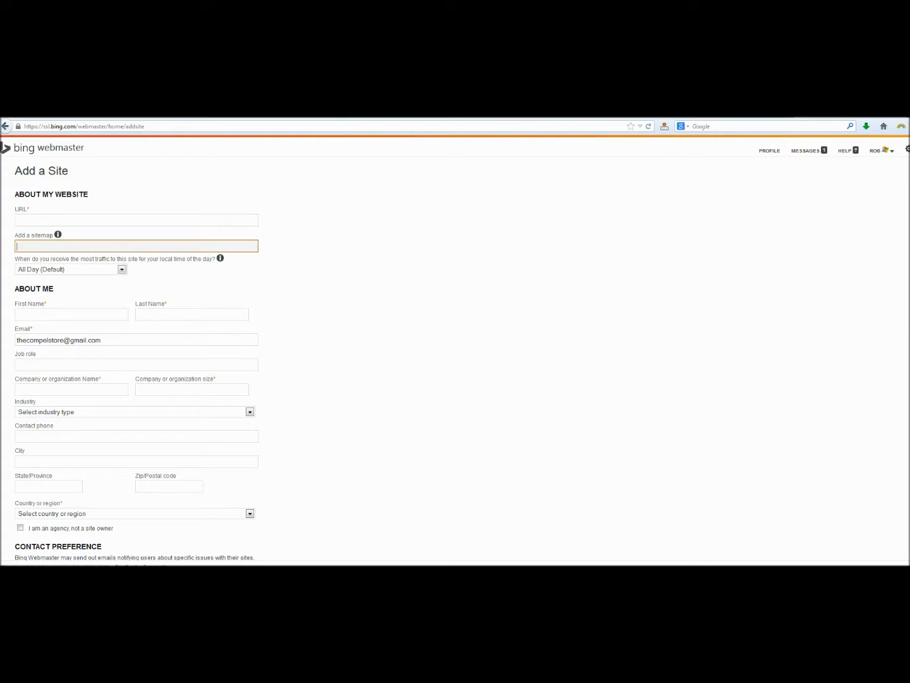
text(http://realsimplecrazy.com/sitemap.xml)
click(192, 390)
text(10)
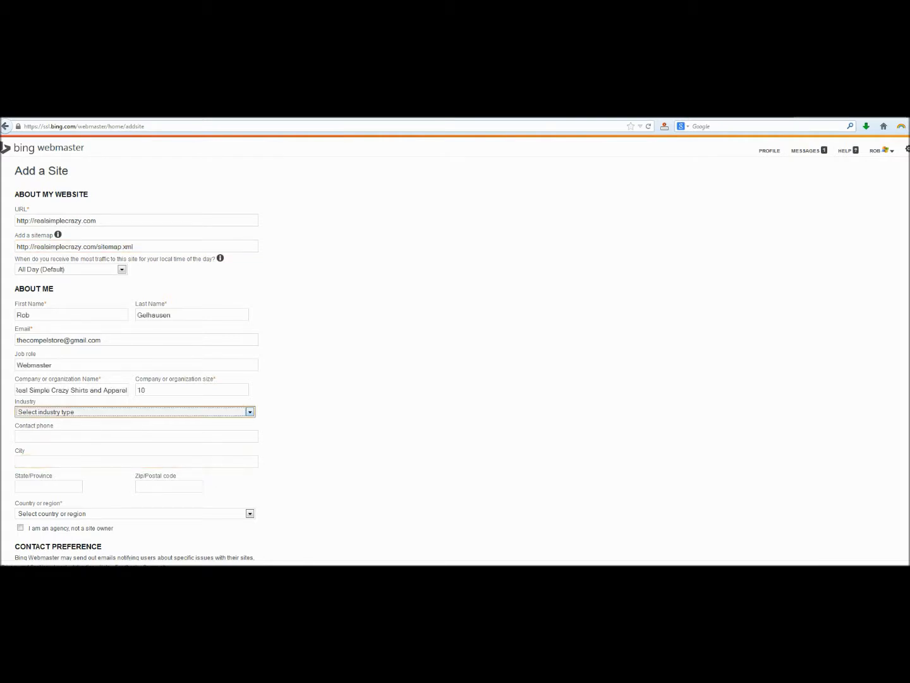
click(133, 411)
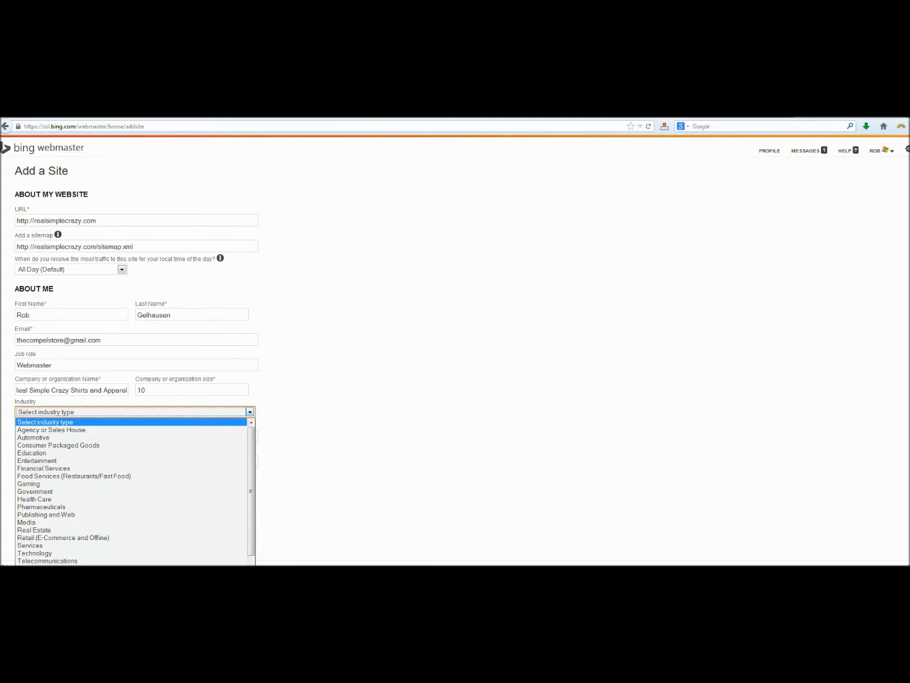
click(58, 445)
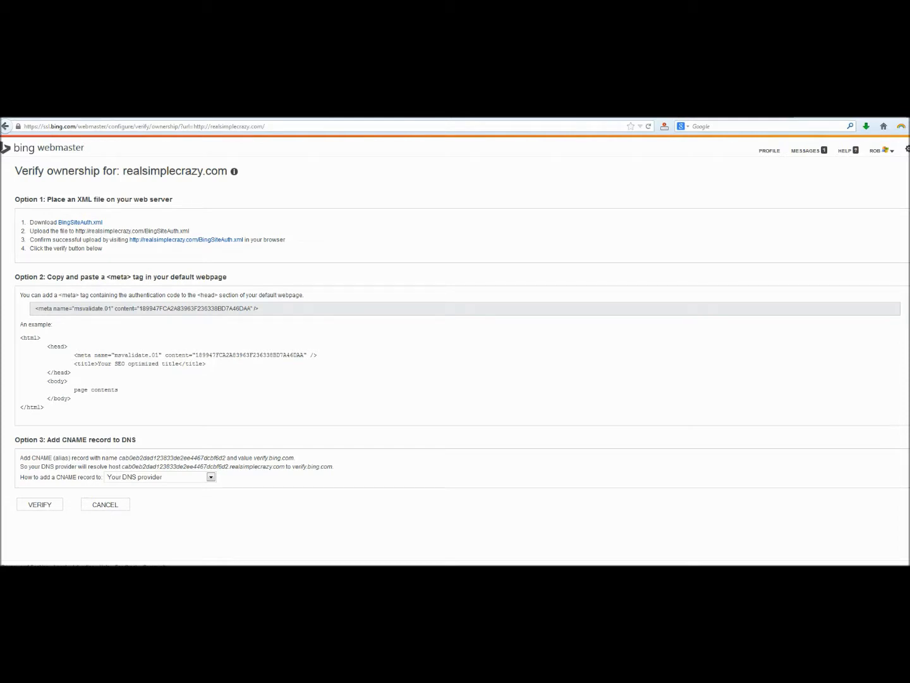
Copy the msvalidate.01 verification meta tag under Option 2.
triple_click(145, 308)
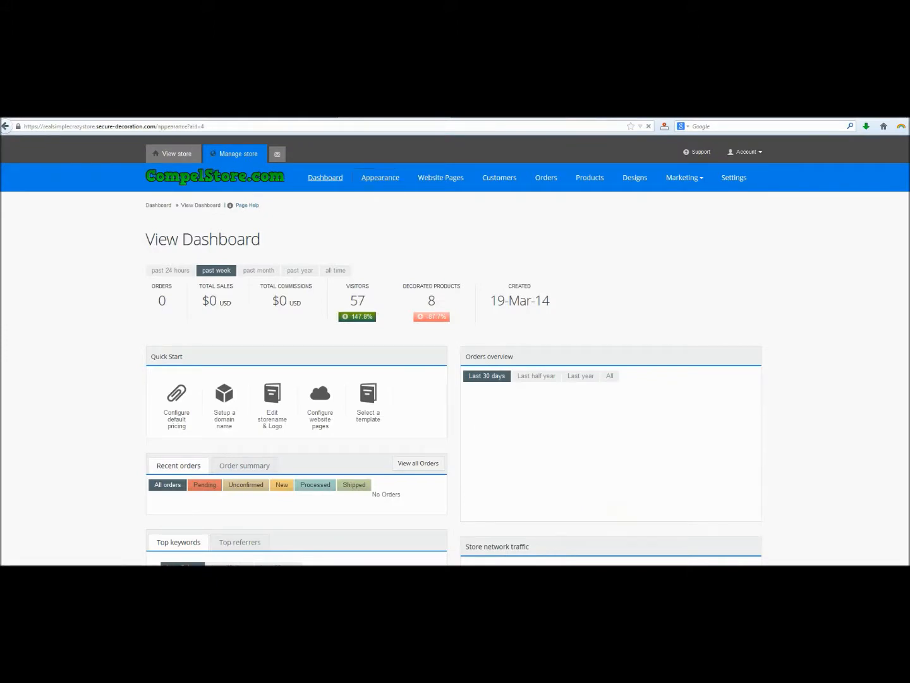
Open Customize Template HTML from CompelStore's Appearance menu.
click(380, 177)
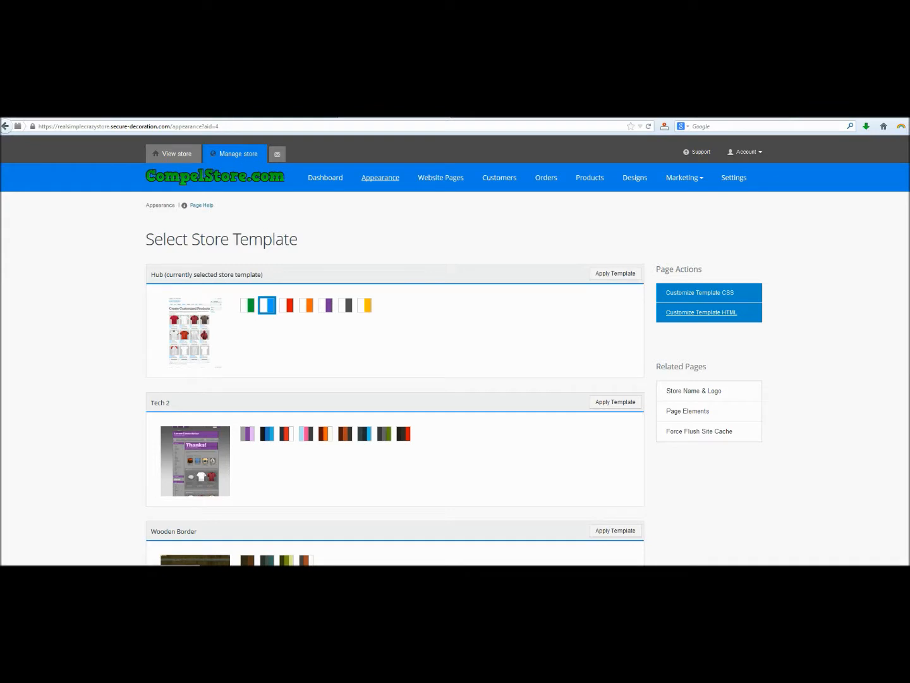
click(701, 312)
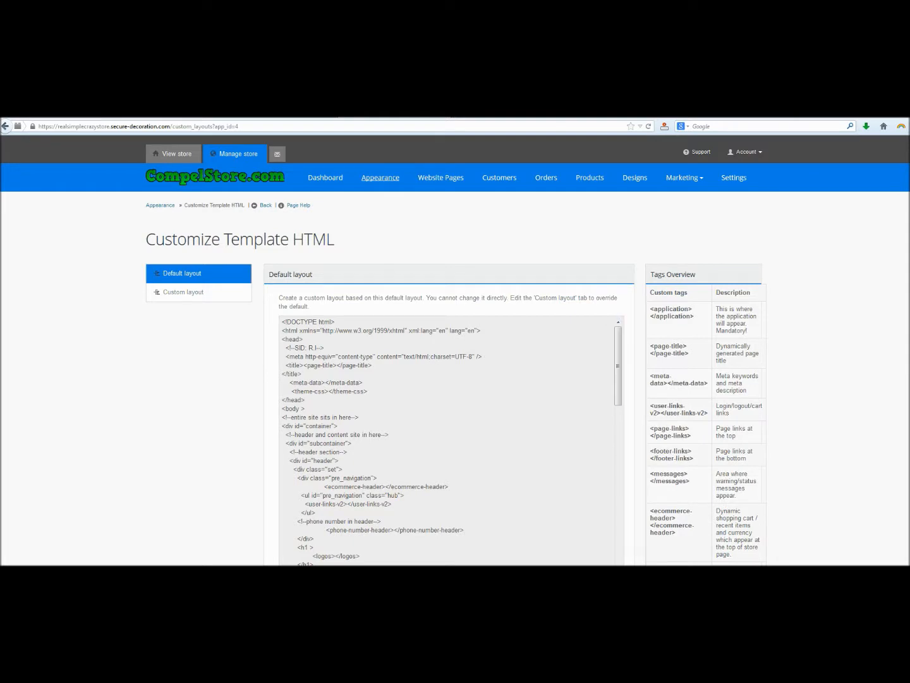
Insert the msvalidate.01 meta tag into CompelStore's custom layout head, save, and return to Bing.
click(184, 292)
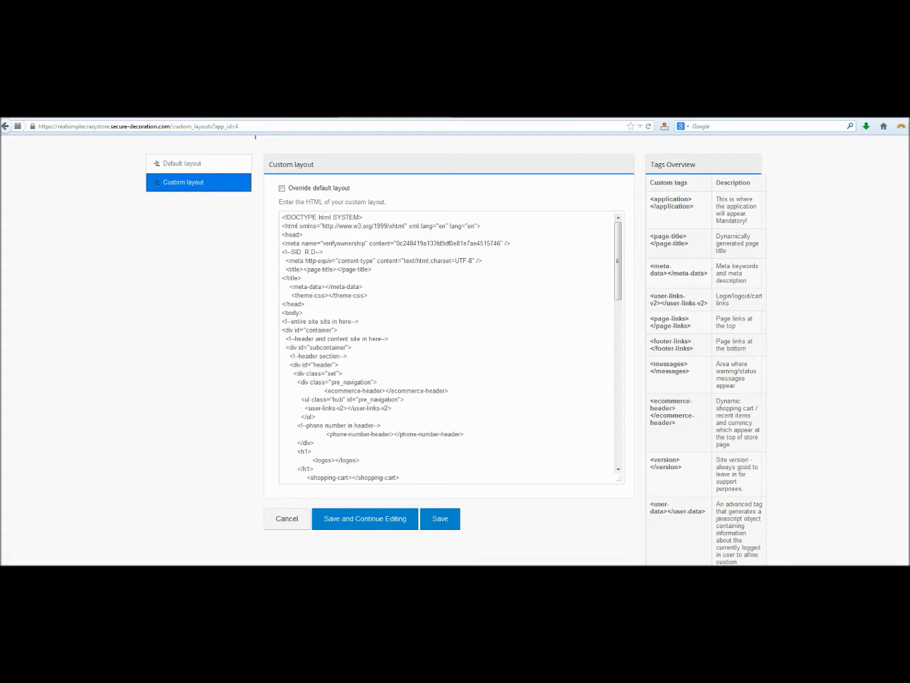
double_click(292, 235)
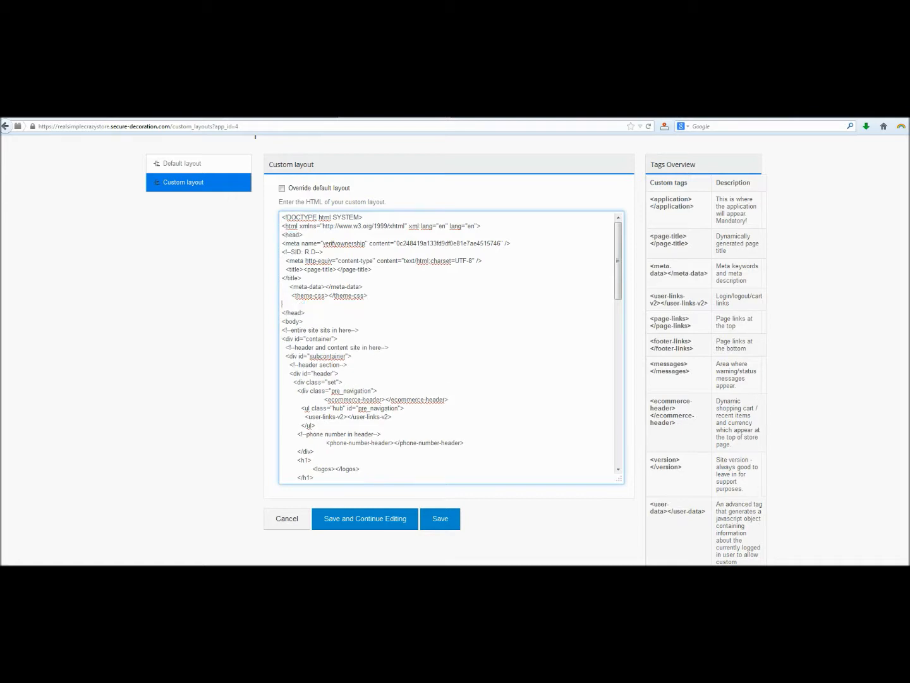
text(<meta name="msvalidate.01" content="189947FCA2A83963F236338BD7A46DAA" />)
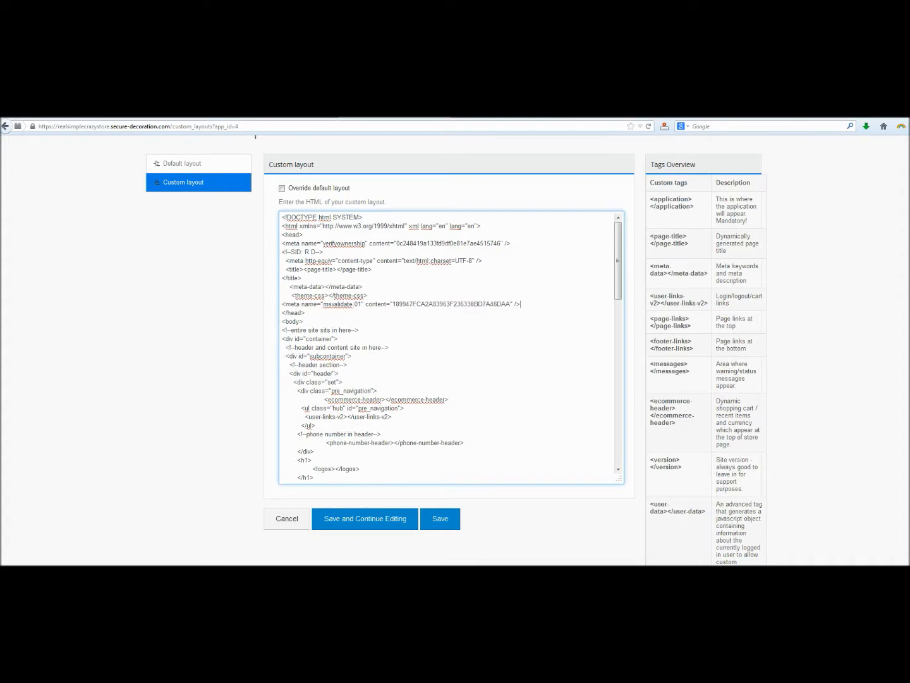
click(364, 518)
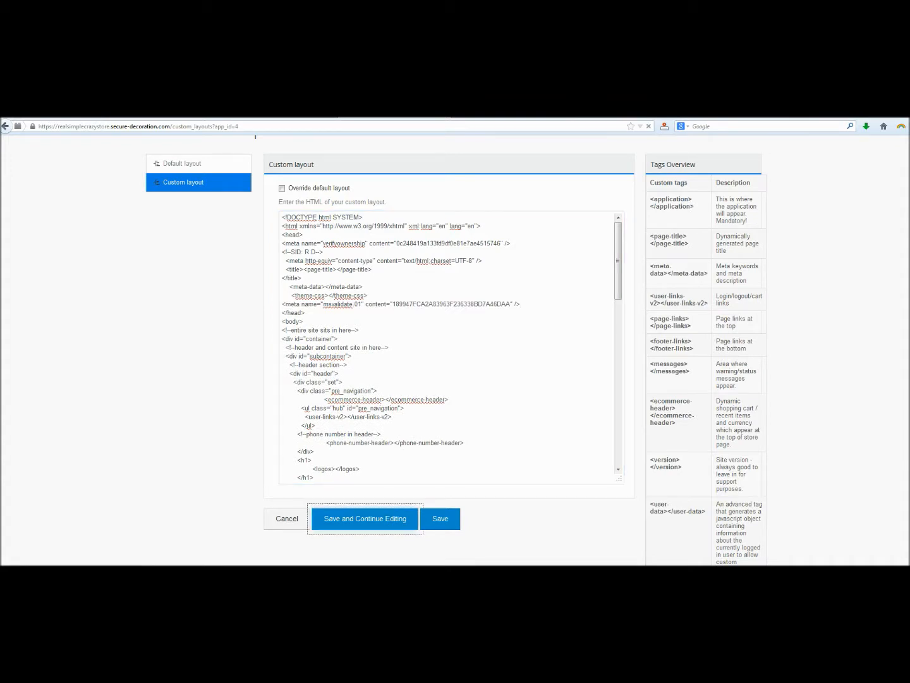
click(440, 519)
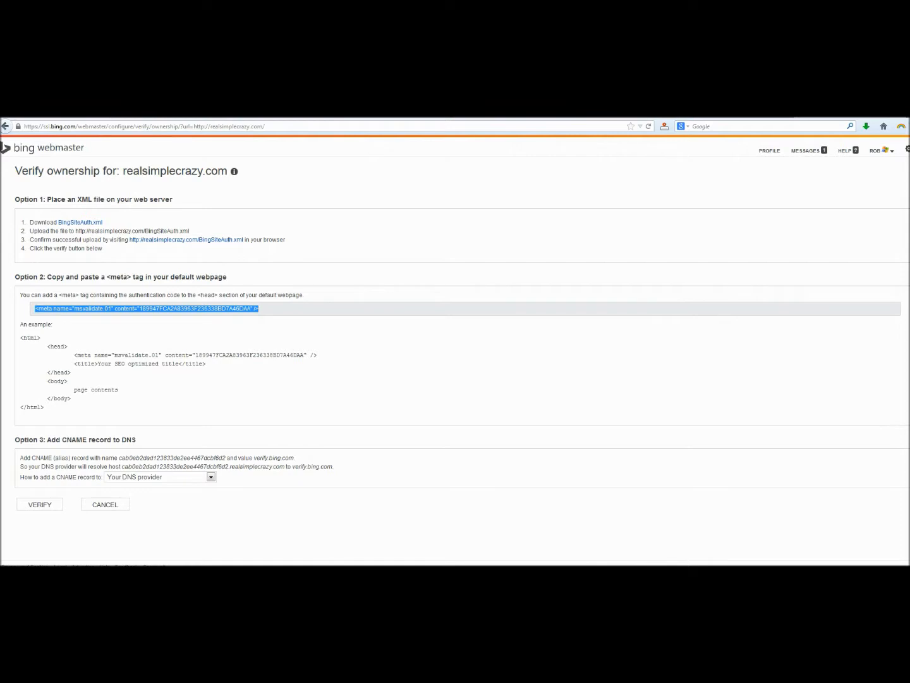
Verify realsimplecrazy.com ownership in Bing and open its dashboard showing sitemap.xml pending.
click(39, 503)
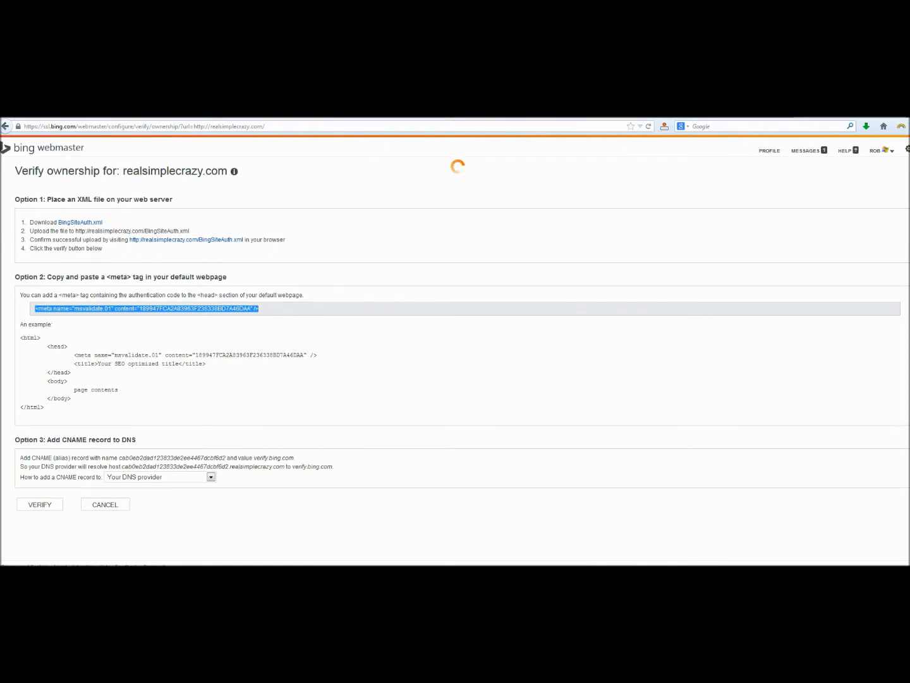
click(39, 504)
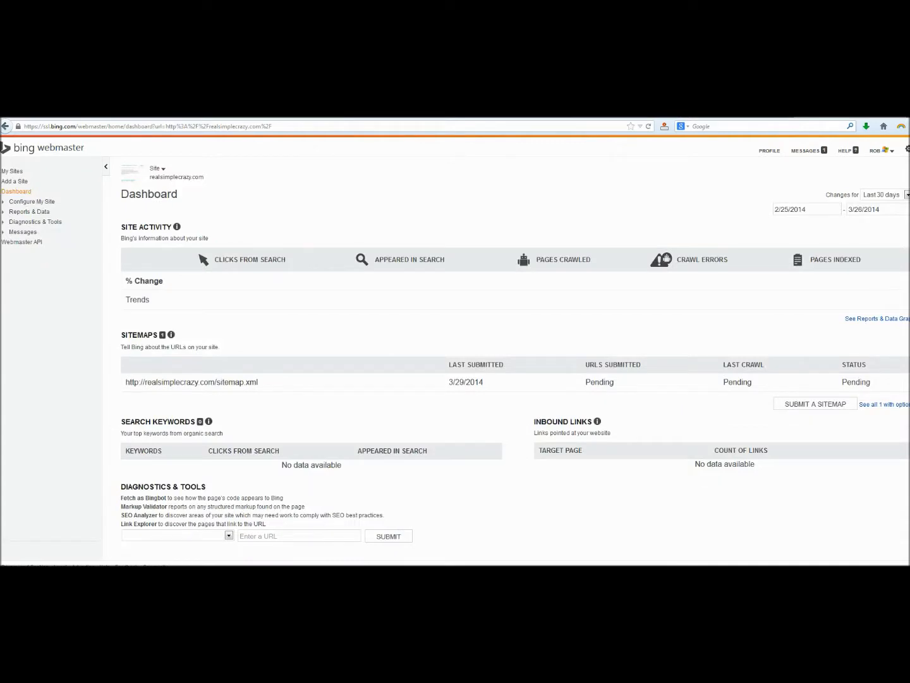